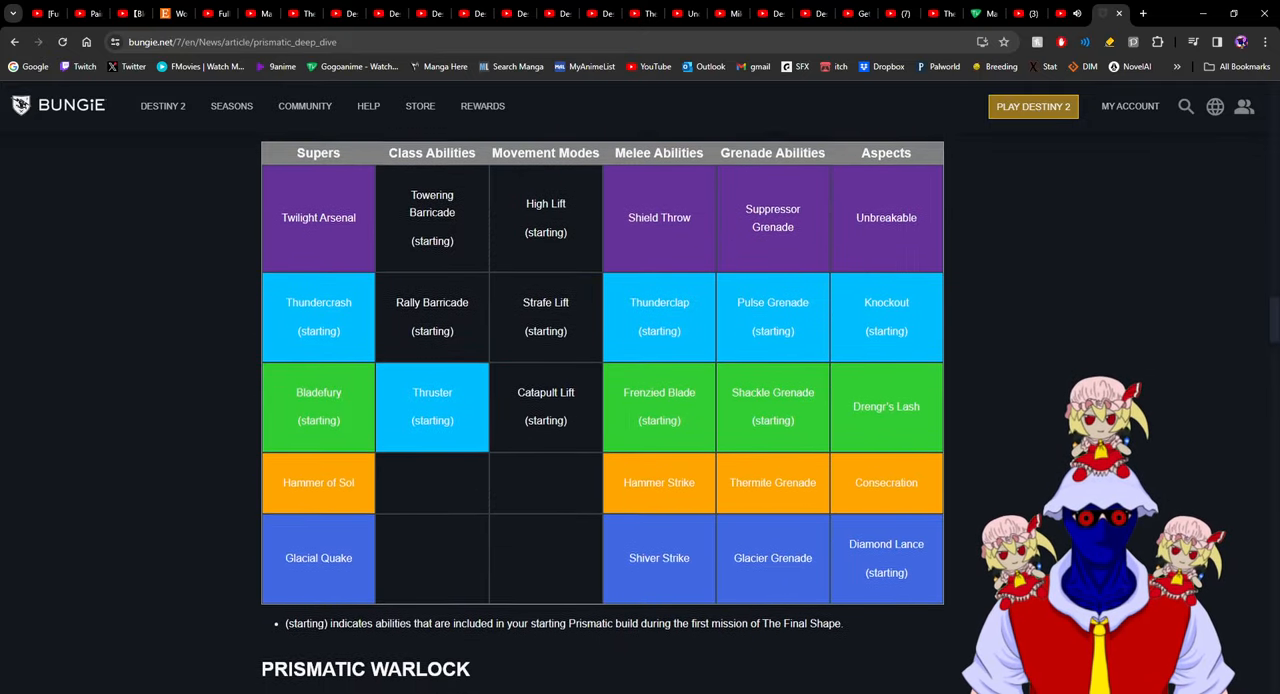
# Scroll past the Prismatic Warlock image and table until the Hunter ability table shows.
pyautogui.scroll(-3)
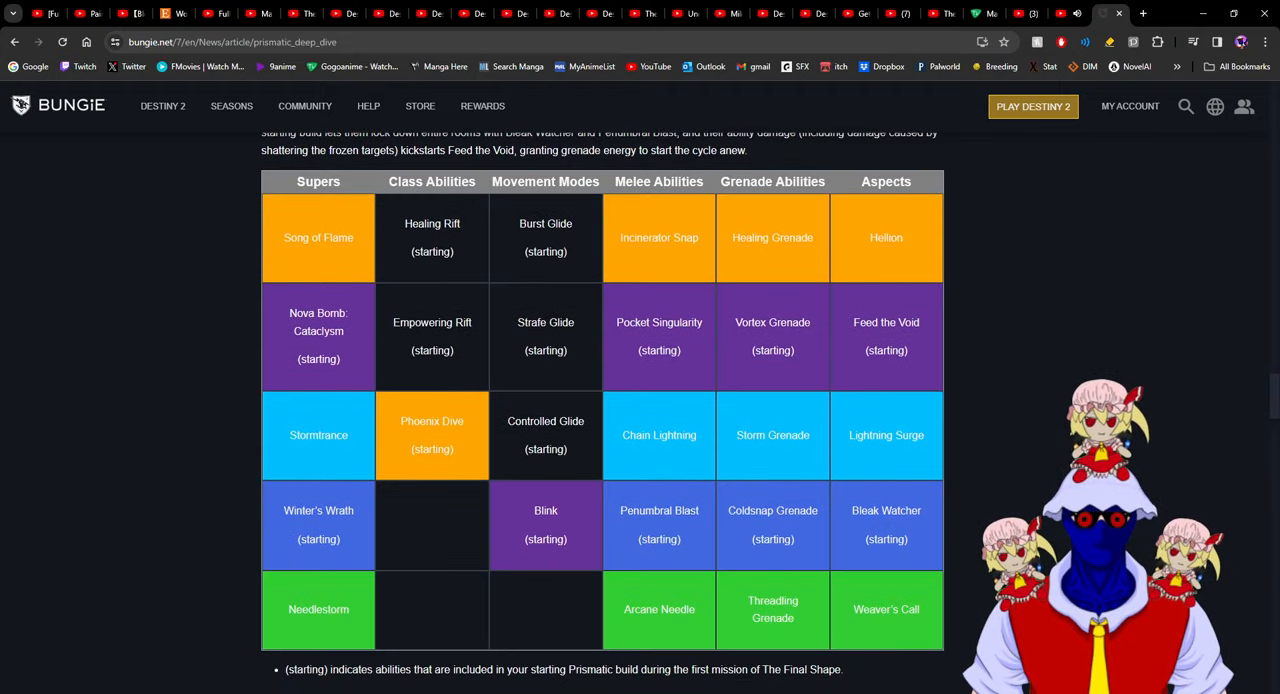
pyautogui.scroll(-3)
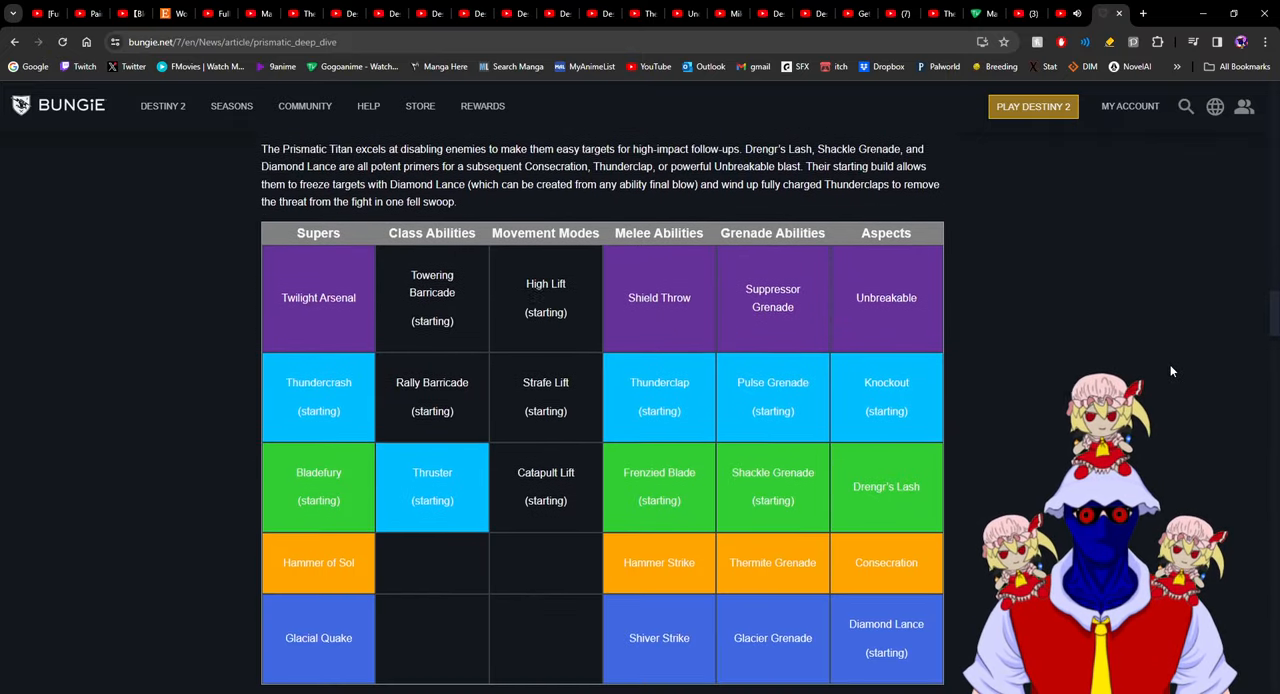
pyautogui.scroll(-3)
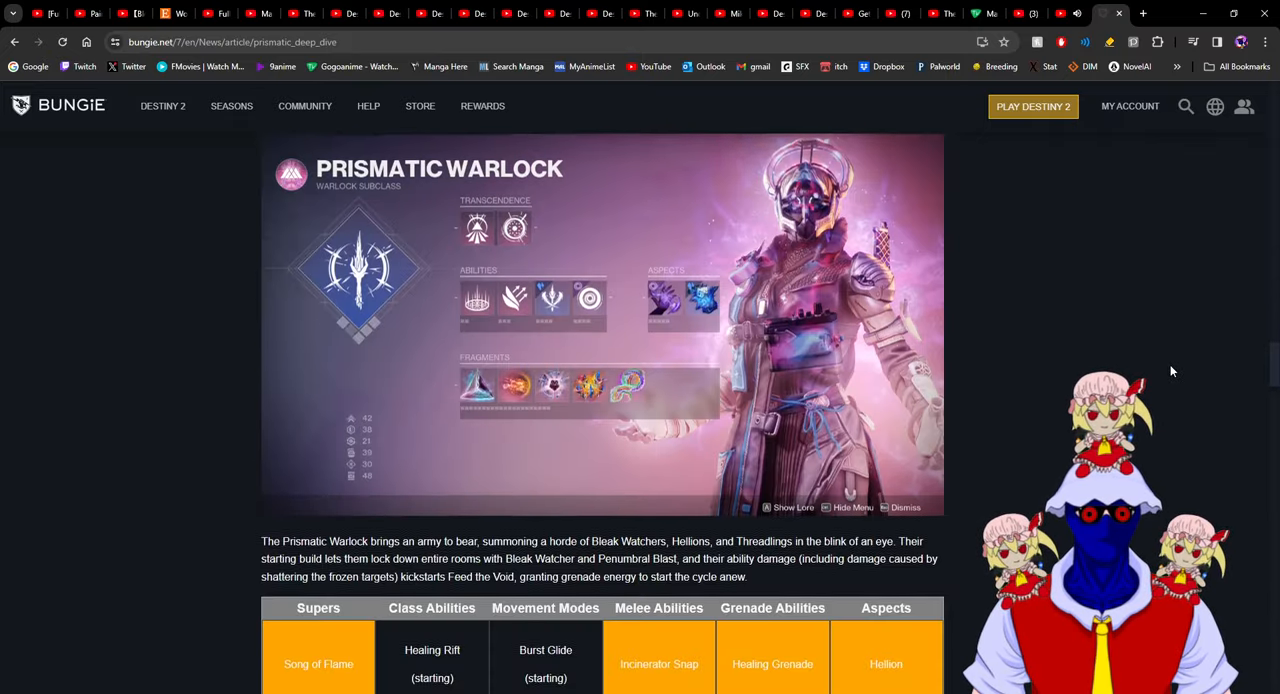
pyautogui.scroll(-3)
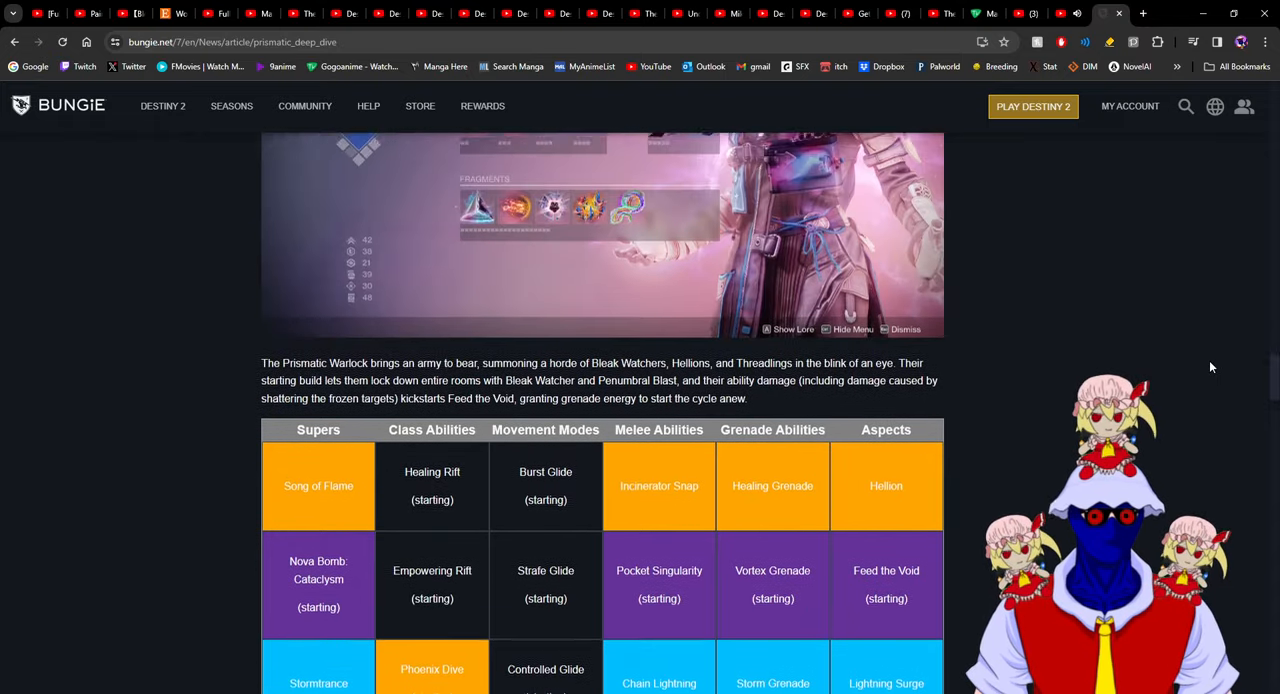
pyautogui.scroll(-3)
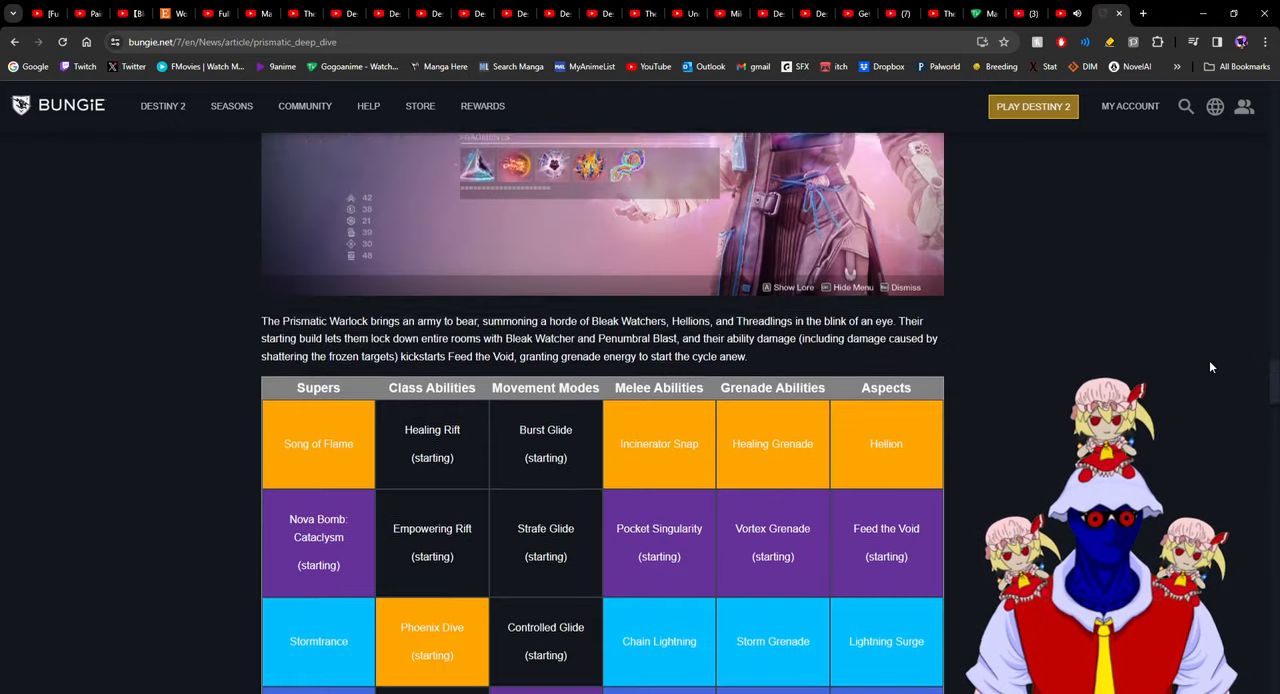
pyautogui.scroll(-3)
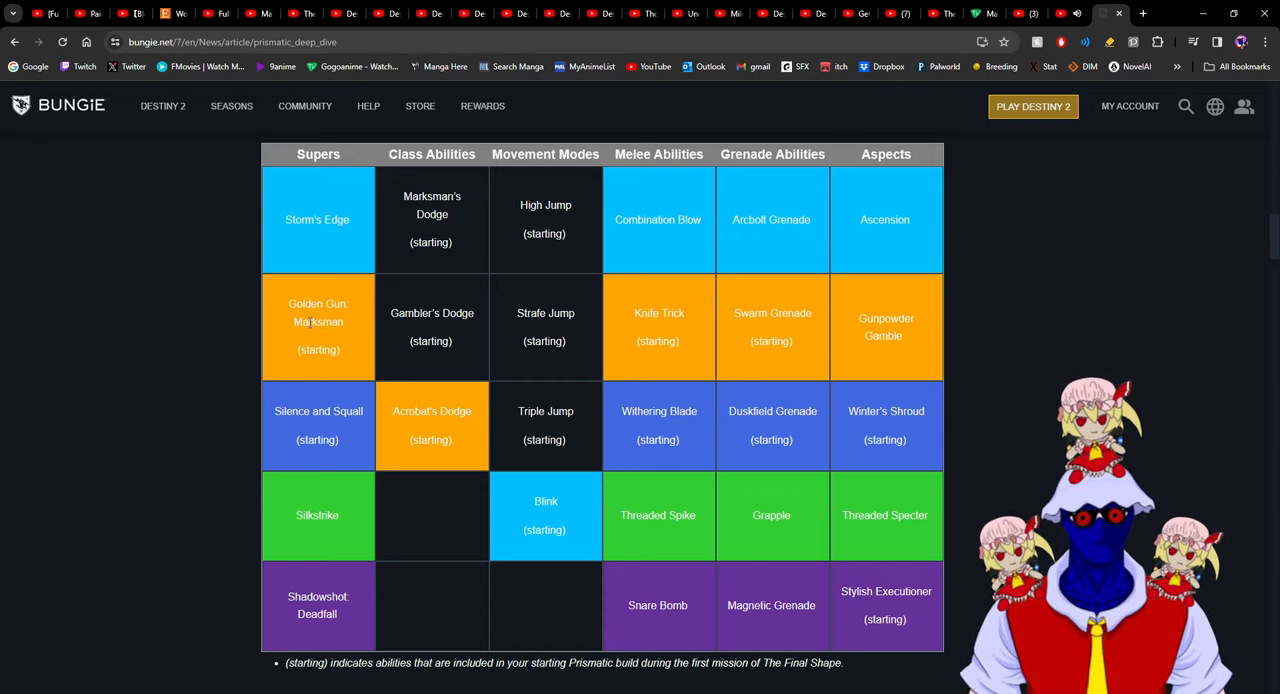
pyautogui.moveTo(207, 326)
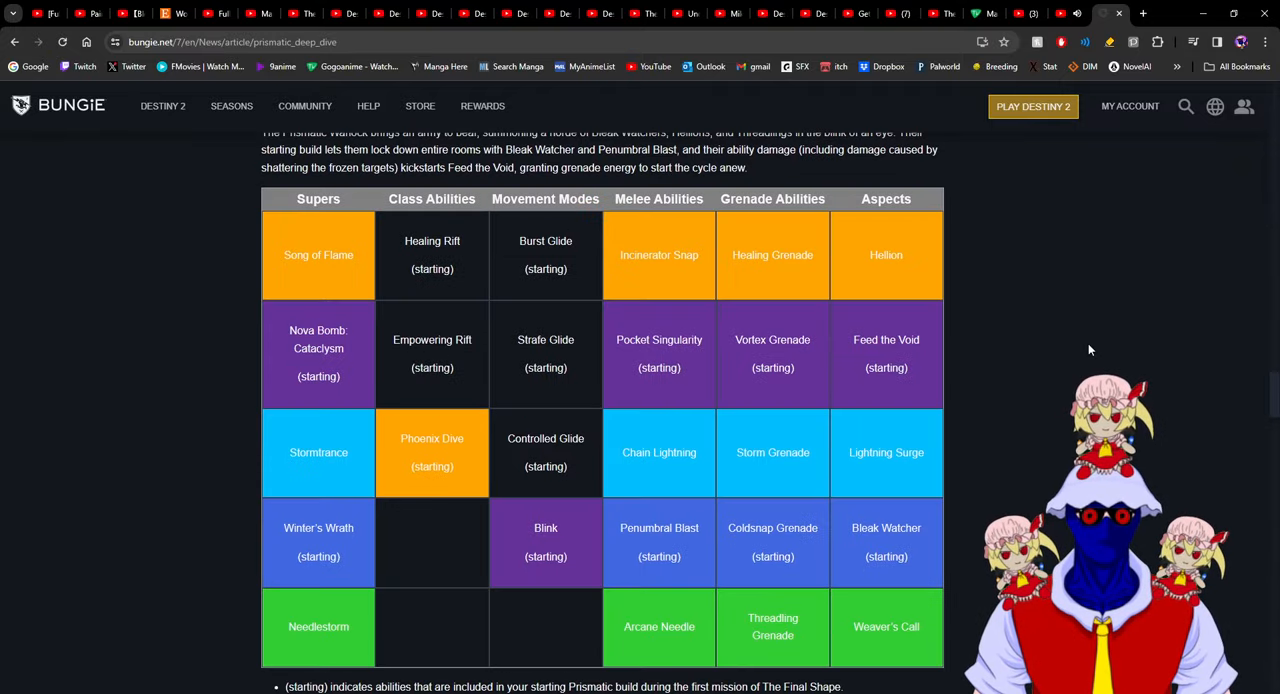
# Return to the Hunter table, then switch to YouTube's Final Shape Developer Gameplay Preview tab.
pyautogui.scroll(-3)
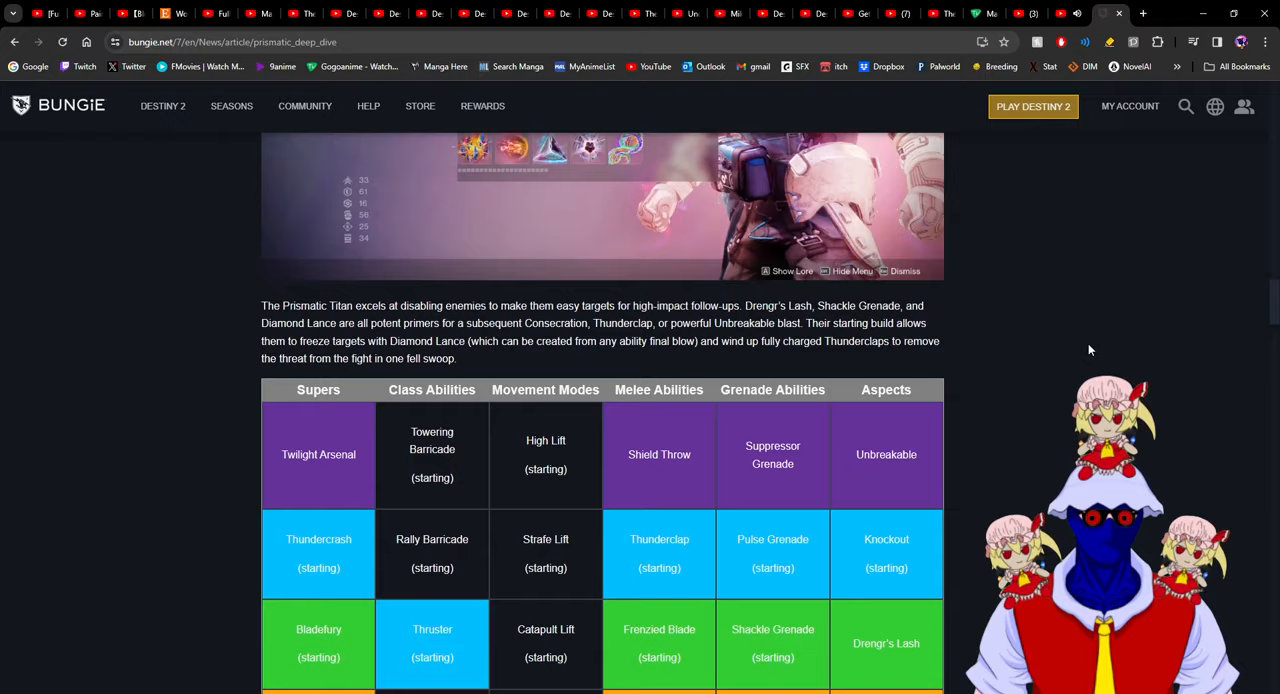
pyautogui.scroll(-3)
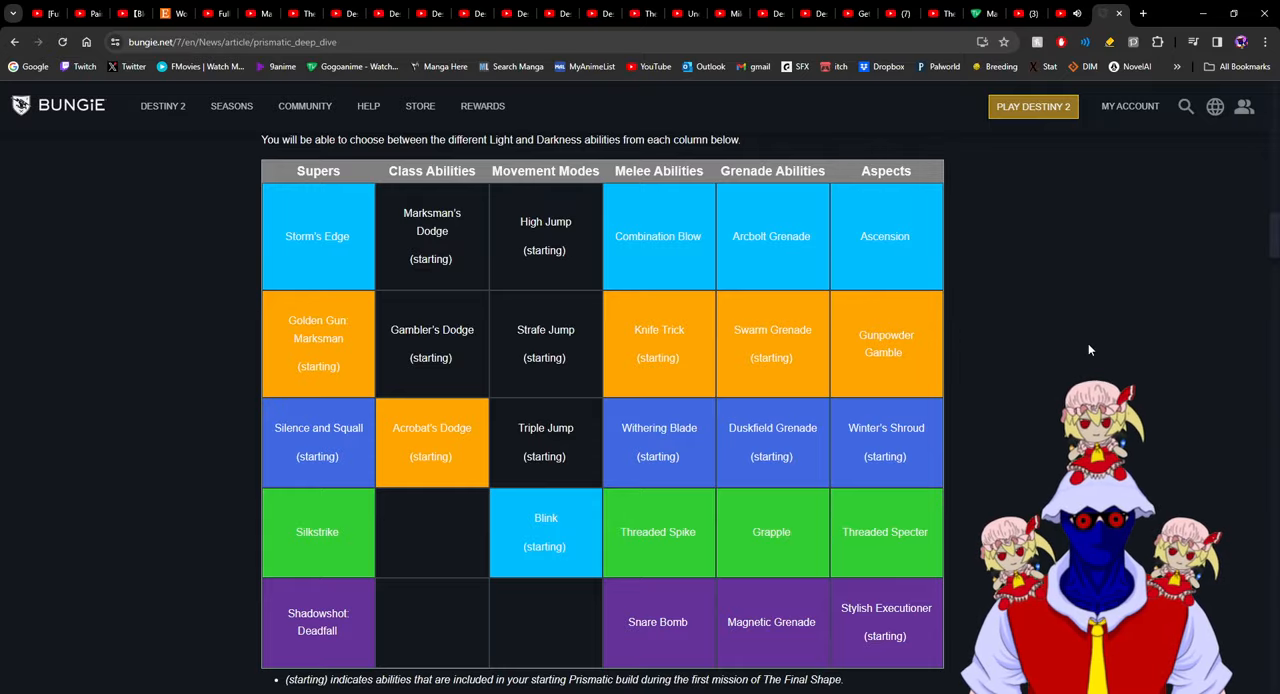
pyautogui.click(1065, 13)
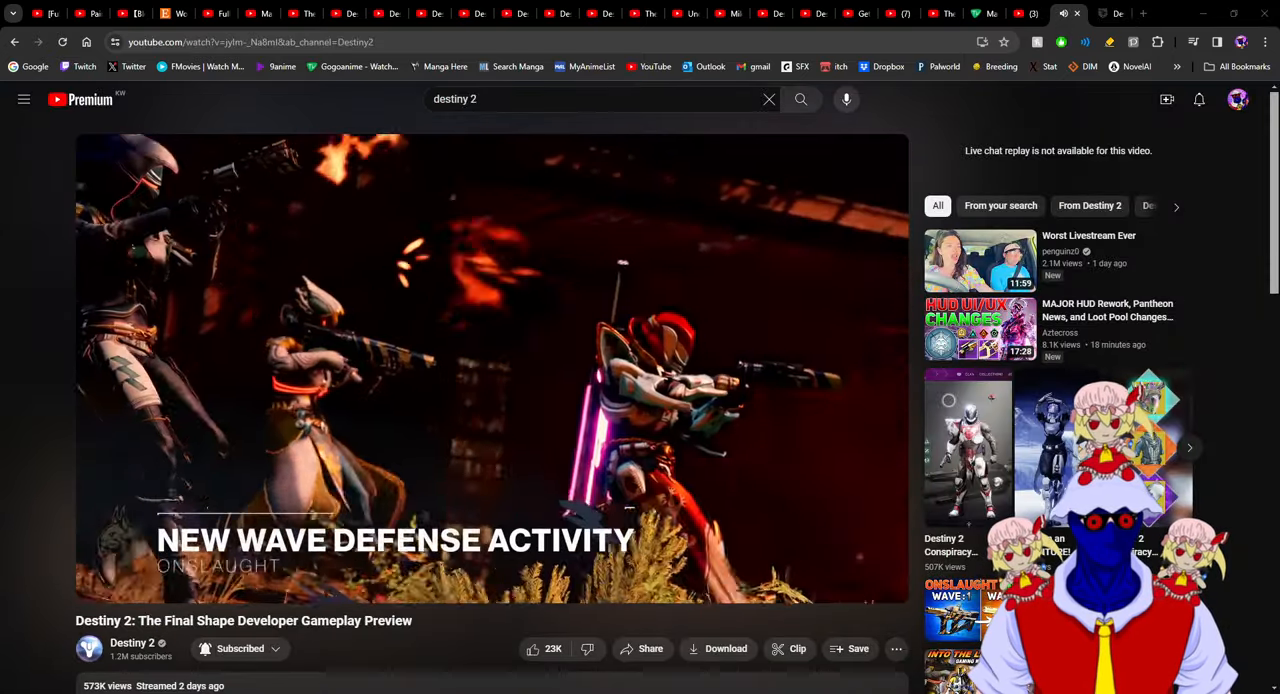